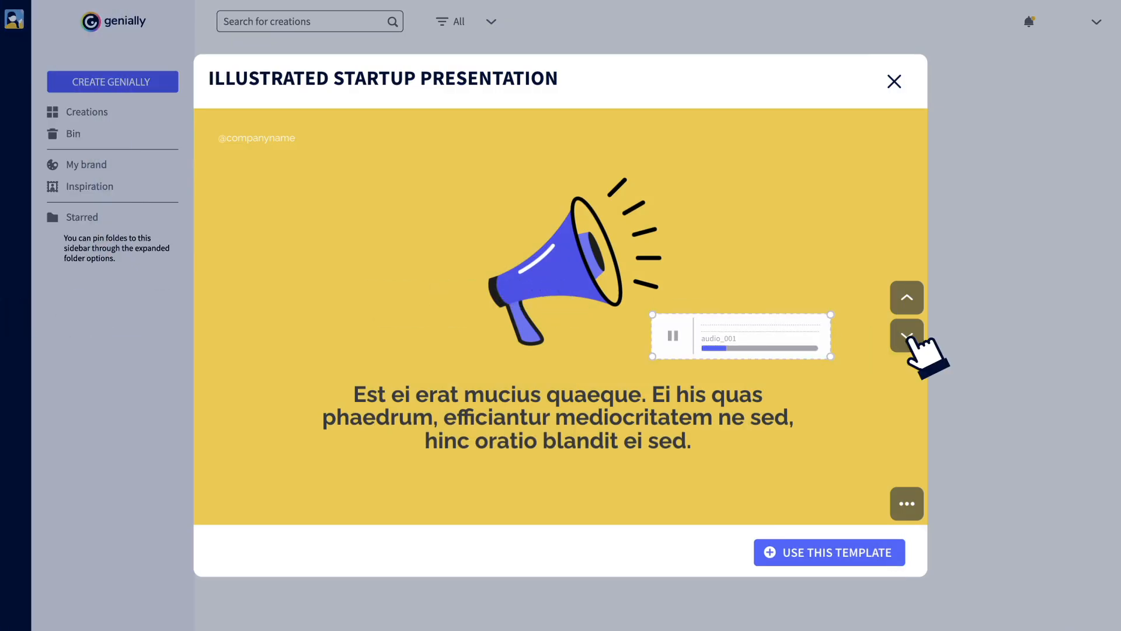
# - Browse the template's slides and start a new creation from it
pyautogui.click(907, 335)
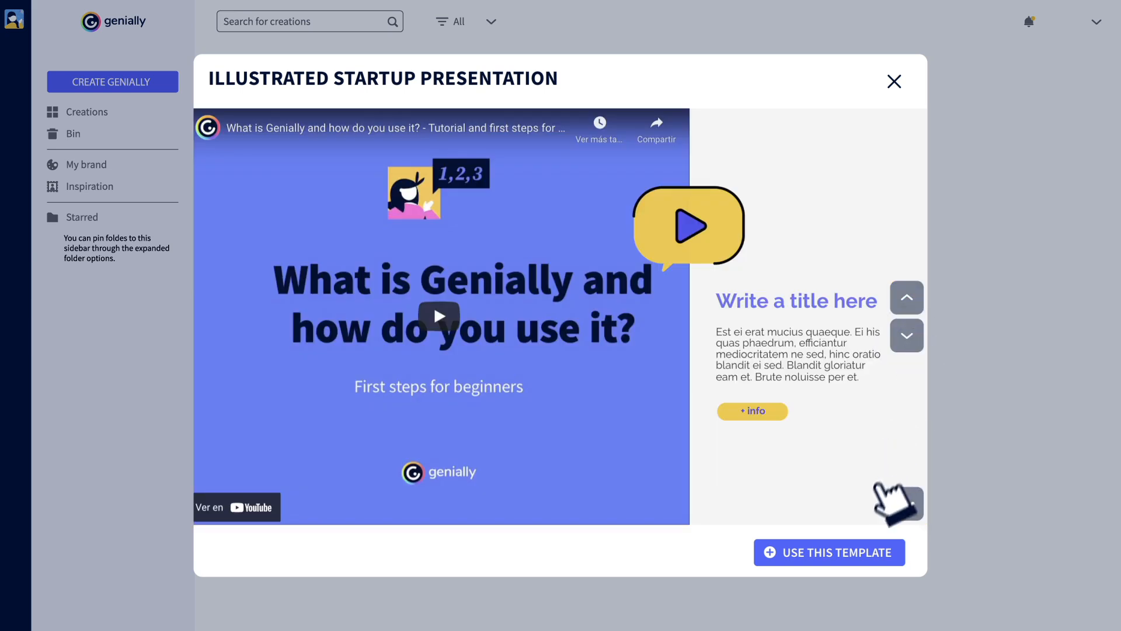
pyautogui.click(828, 552)
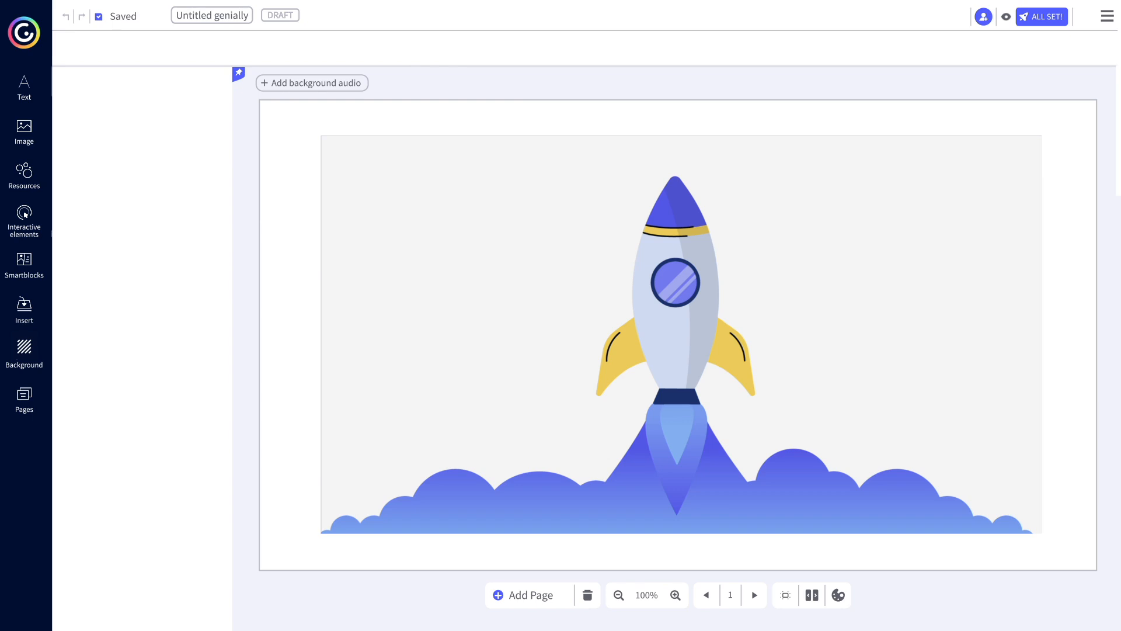
# - Show the Insert panel's Audio section with upload, record and link options
pyautogui.click(24, 309)
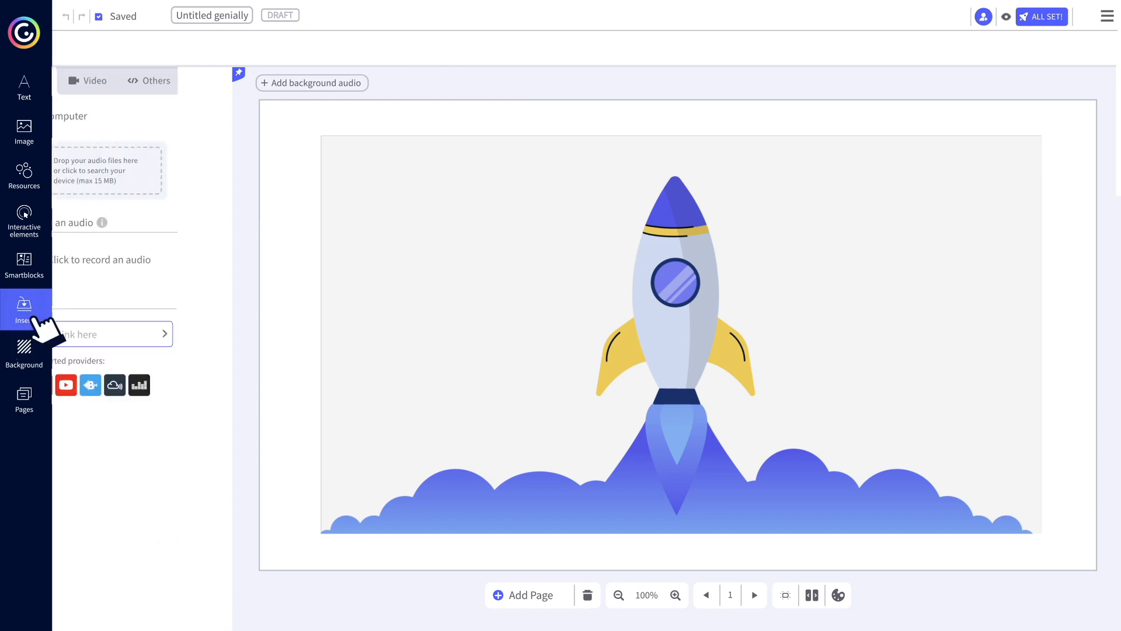
pyautogui.click(82, 80)
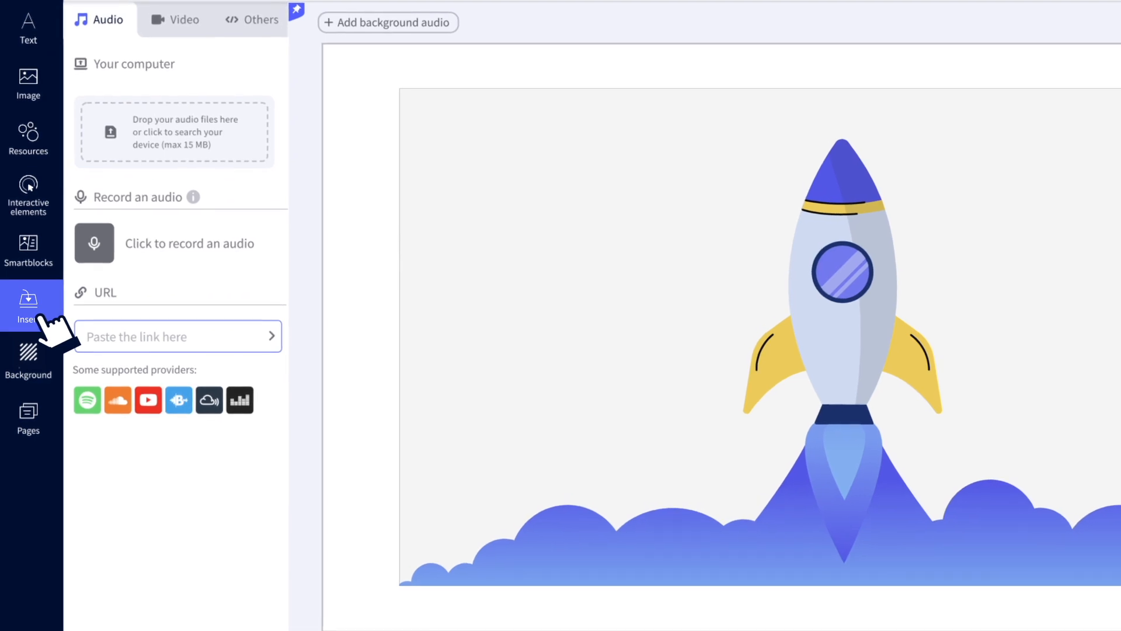
pyautogui.moveTo(250, 151)
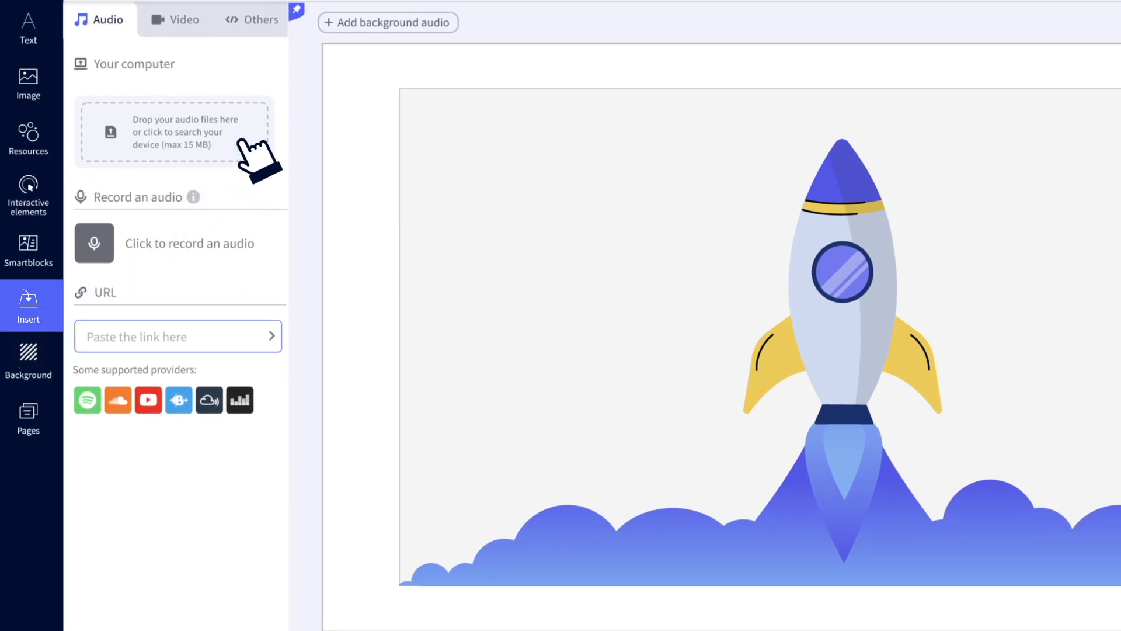
pyautogui.moveTo(172, 229)
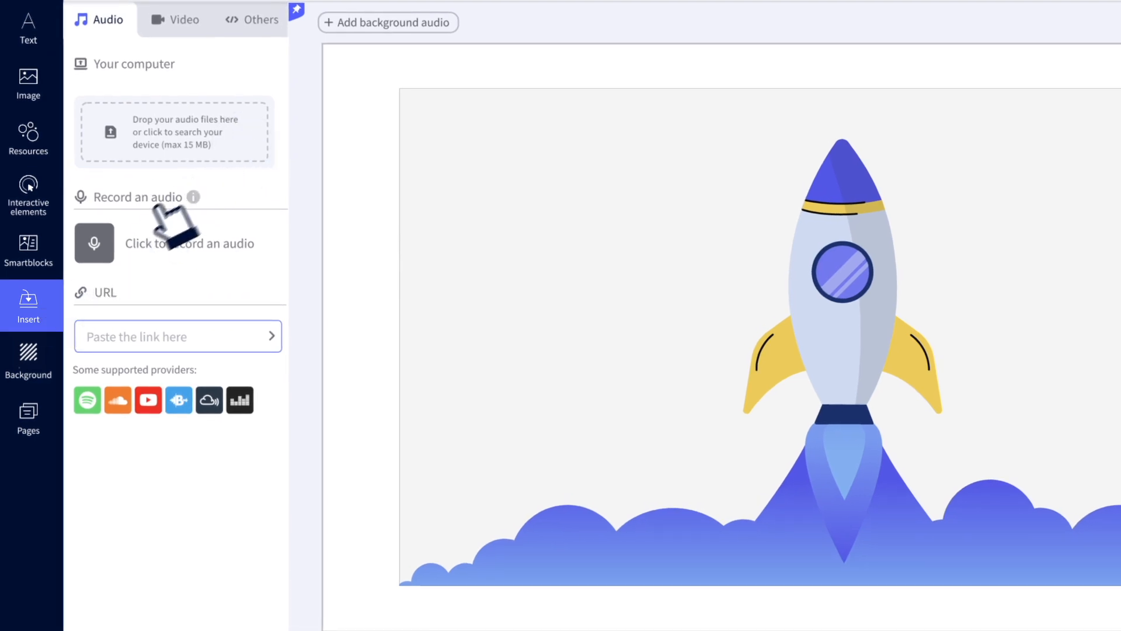
pyautogui.moveTo(115, 265)
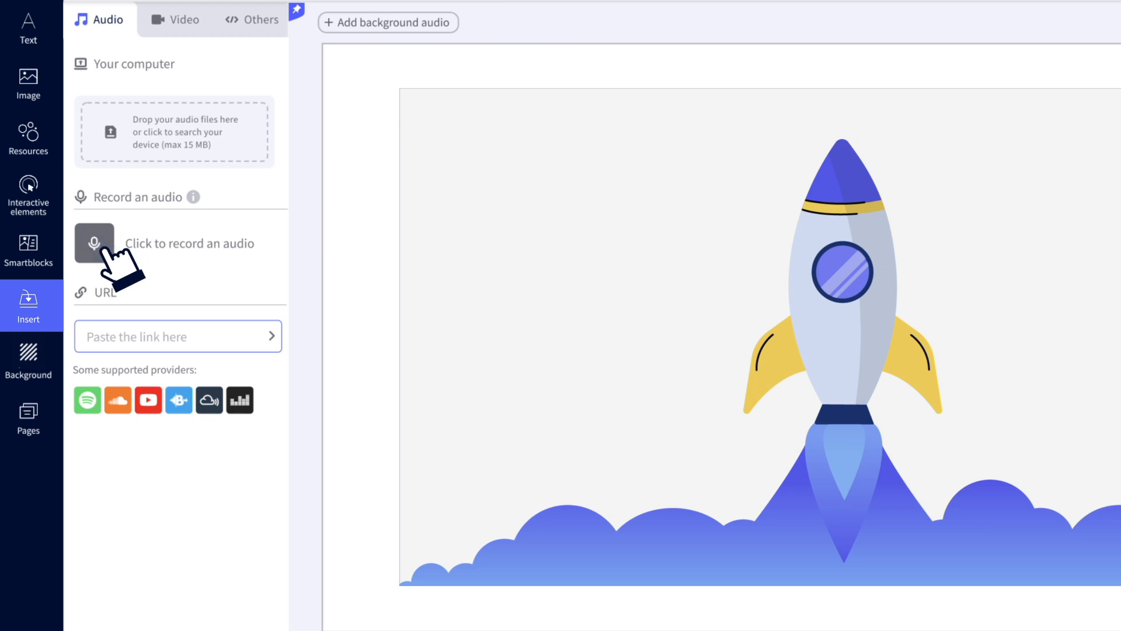
# - Record a short voice clip and add its player audio_001 to the rocket slide
pyautogui.click(94, 243)
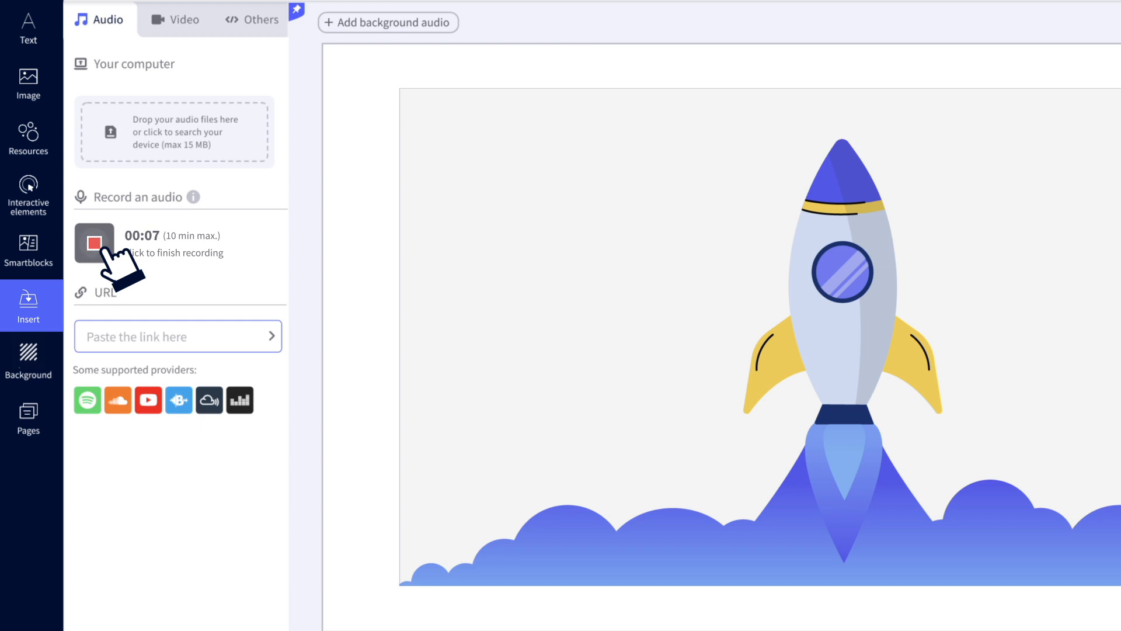
pyautogui.click(93, 243)
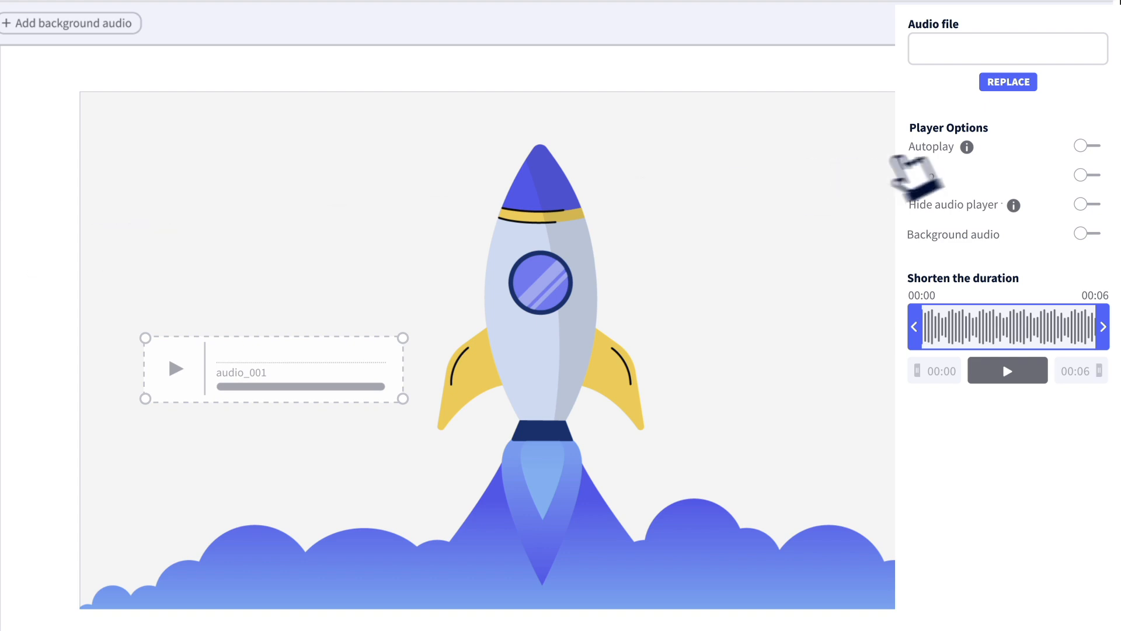
pyautogui.moveTo(973, 190)
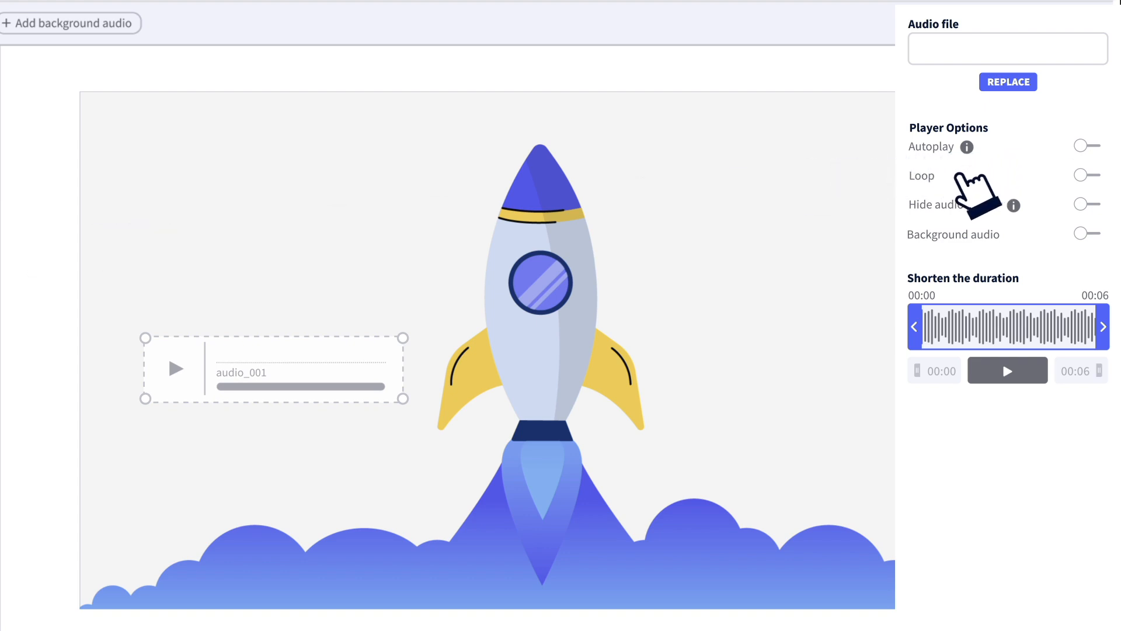
pyautogui.moveTo(1065, 219)
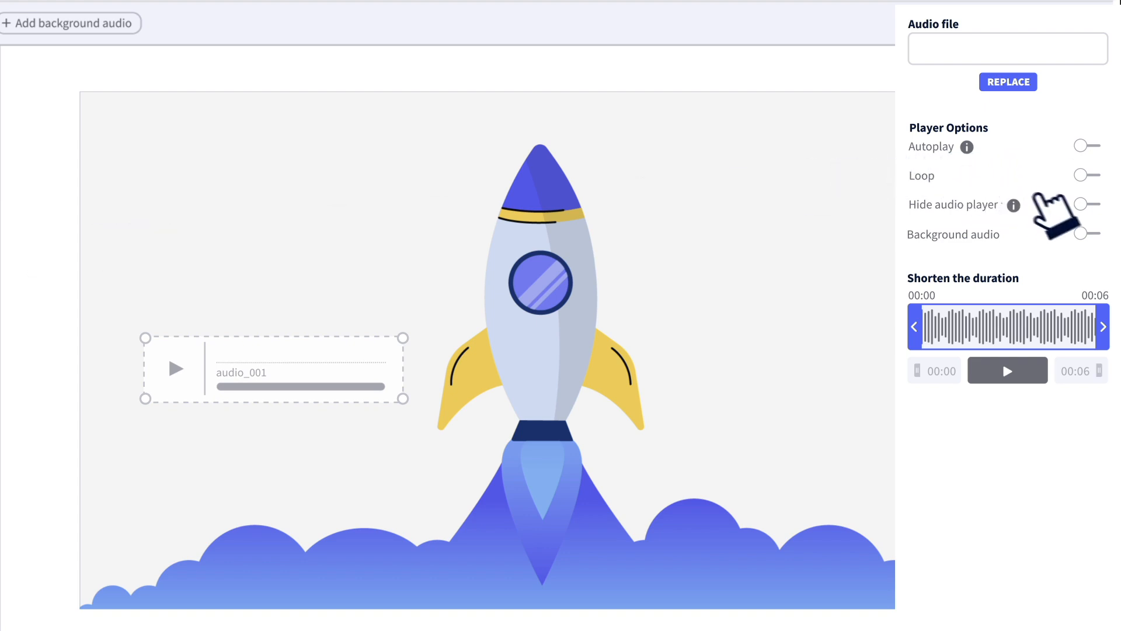
# - Hide audio_001's player and set it as background audio for the creation
pyautogui.scroll(3)
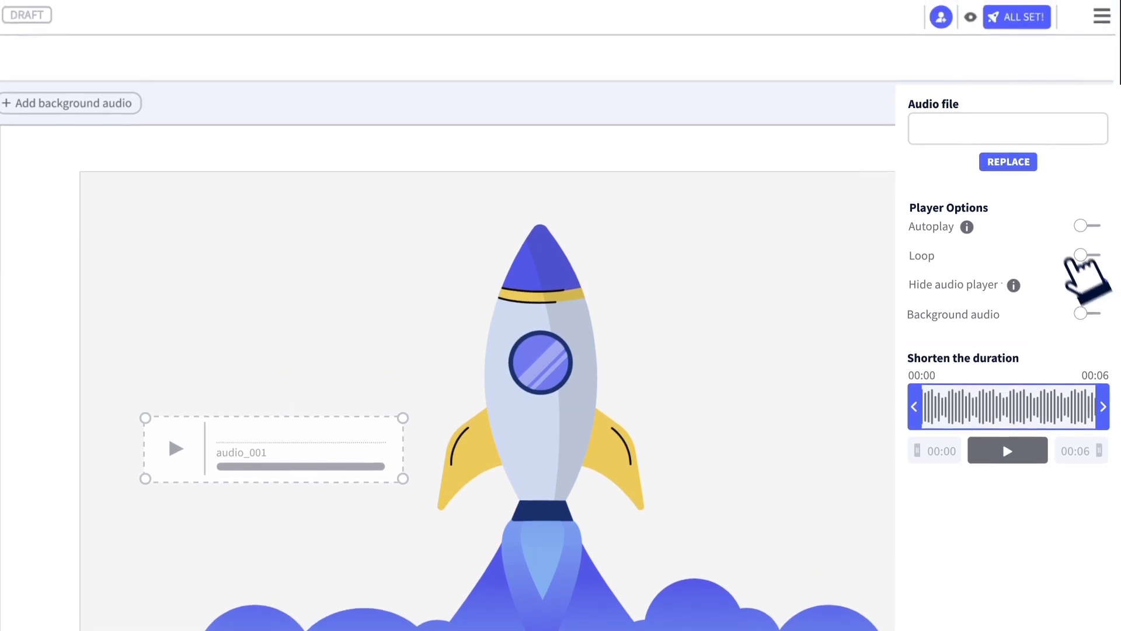
pyautogui.click(1086, 285)
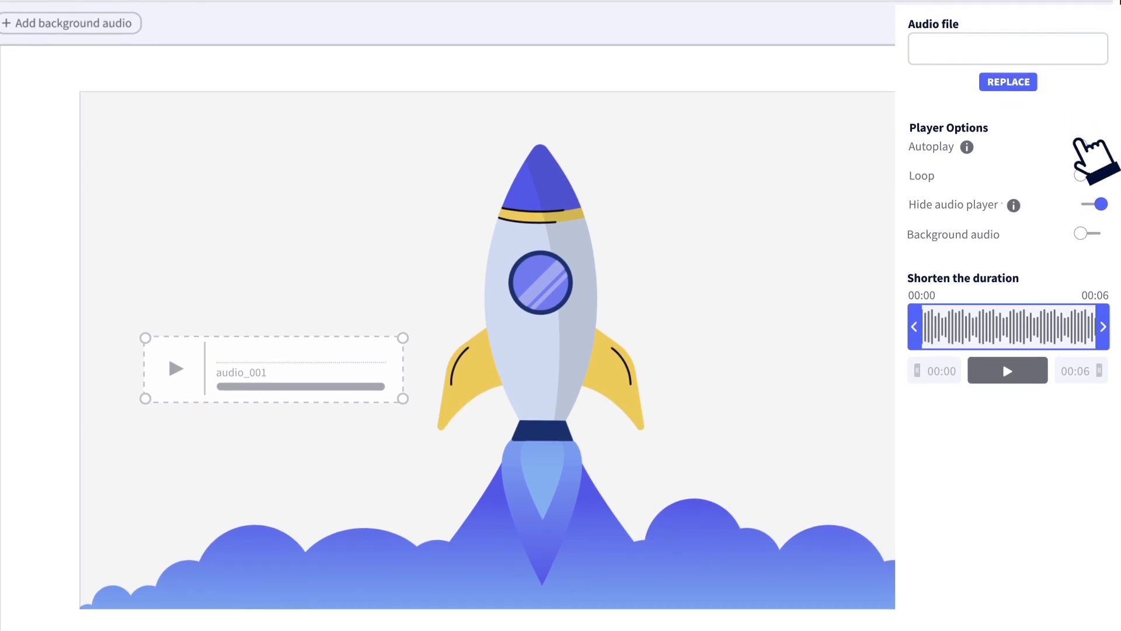
pyautogui.click(1094, 147)
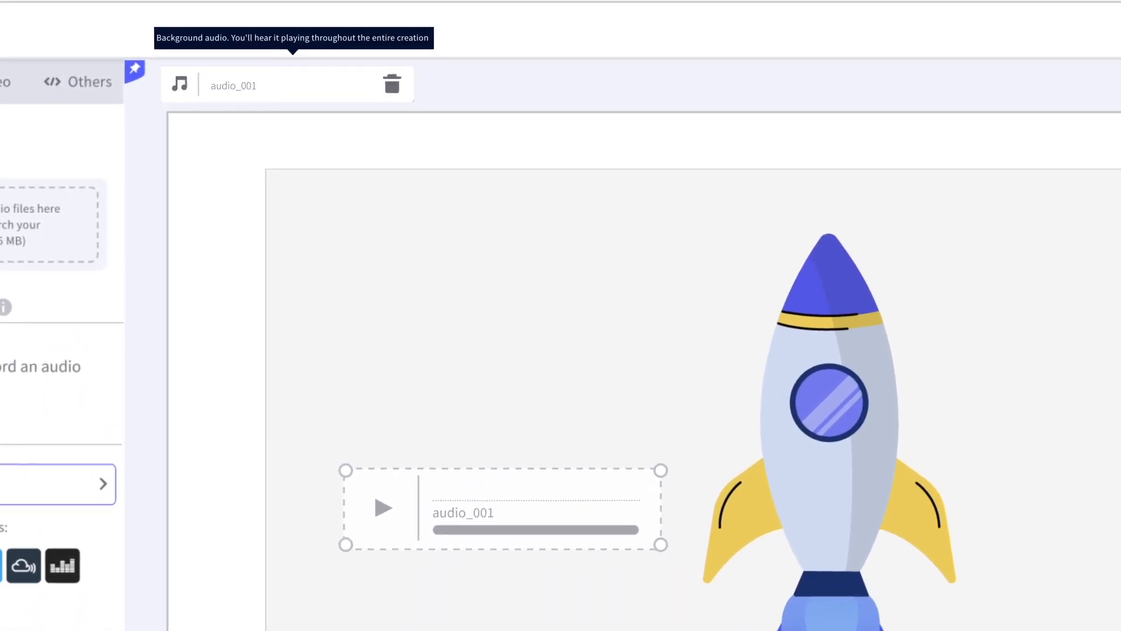
pyautogui.scroll(-3)
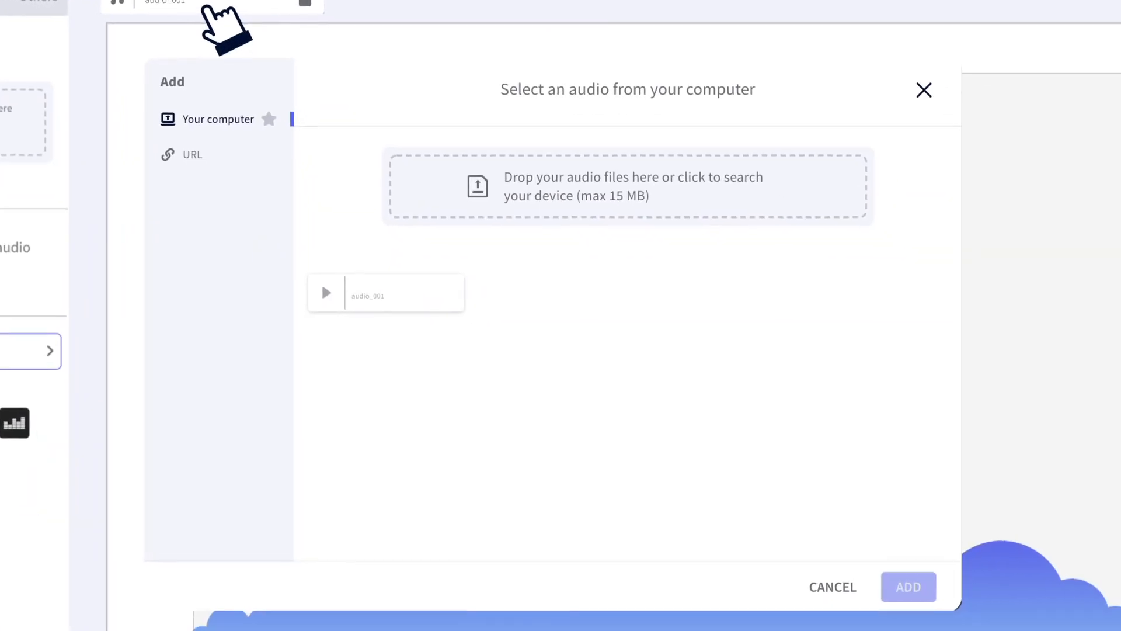
pyautogui.moveTo(208, 172)
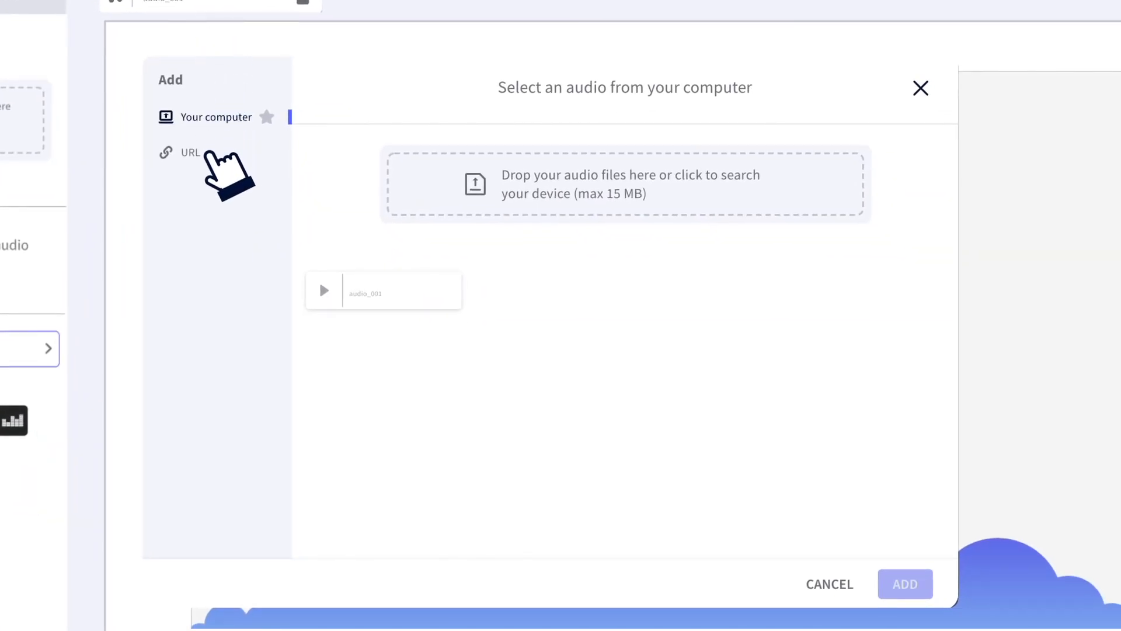
pyautogui.click(190, 152)
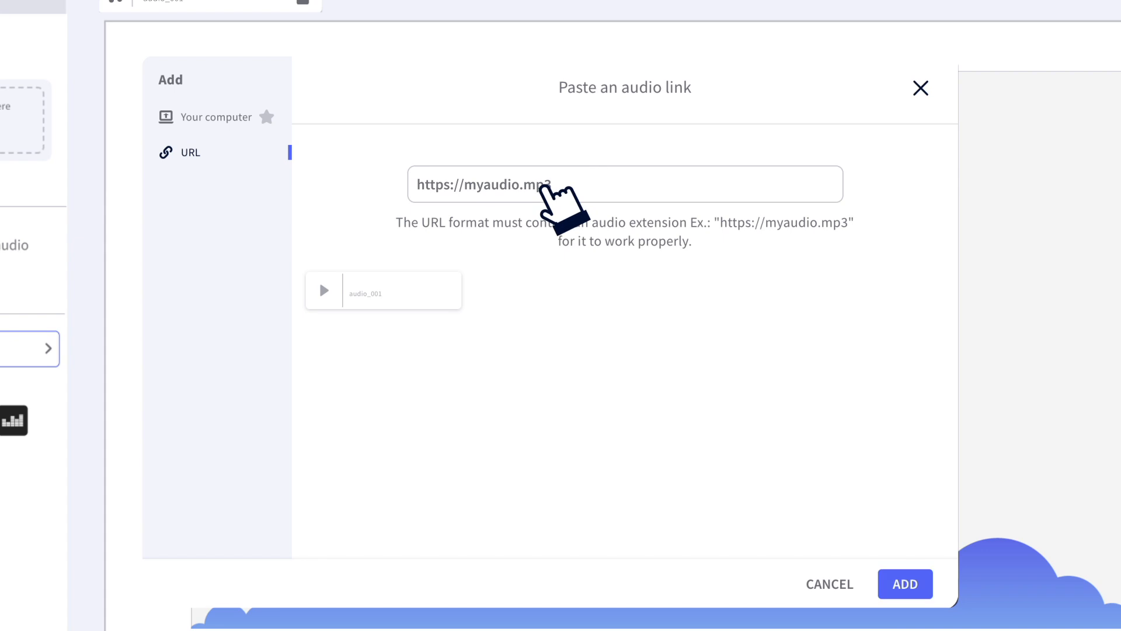
pyautogui.click(904, 584)
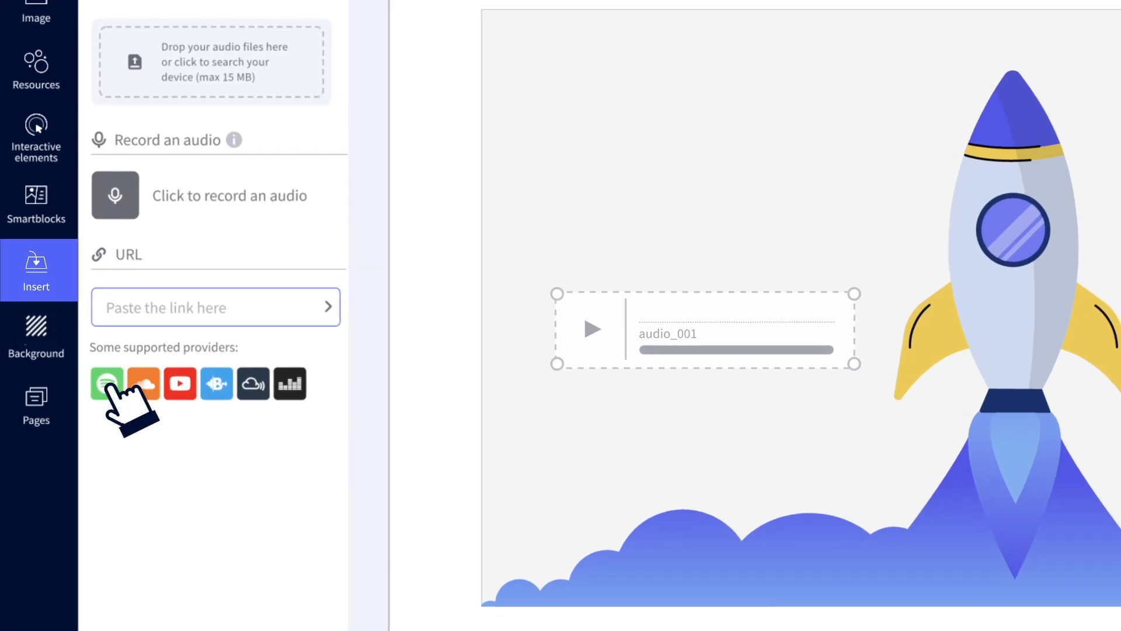
pyautogui.moveTo(180, 383)
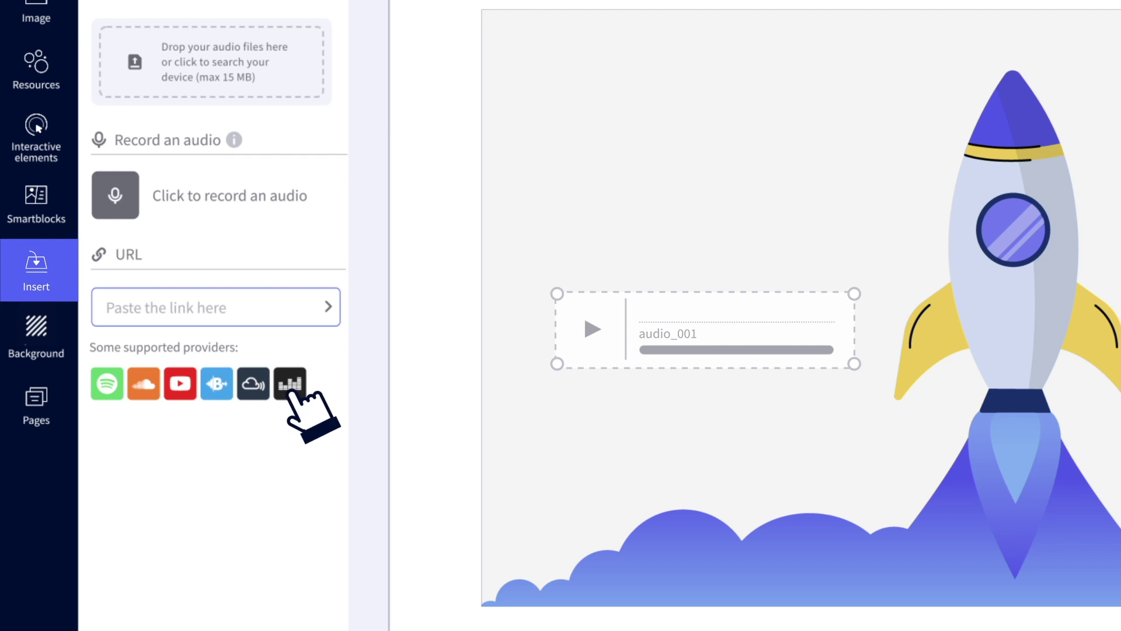
# - Enter the Spotify link 'open.sp' as the online audio source
pyautogui.write('open.spotify.com/4BEtI8fMeeHF')
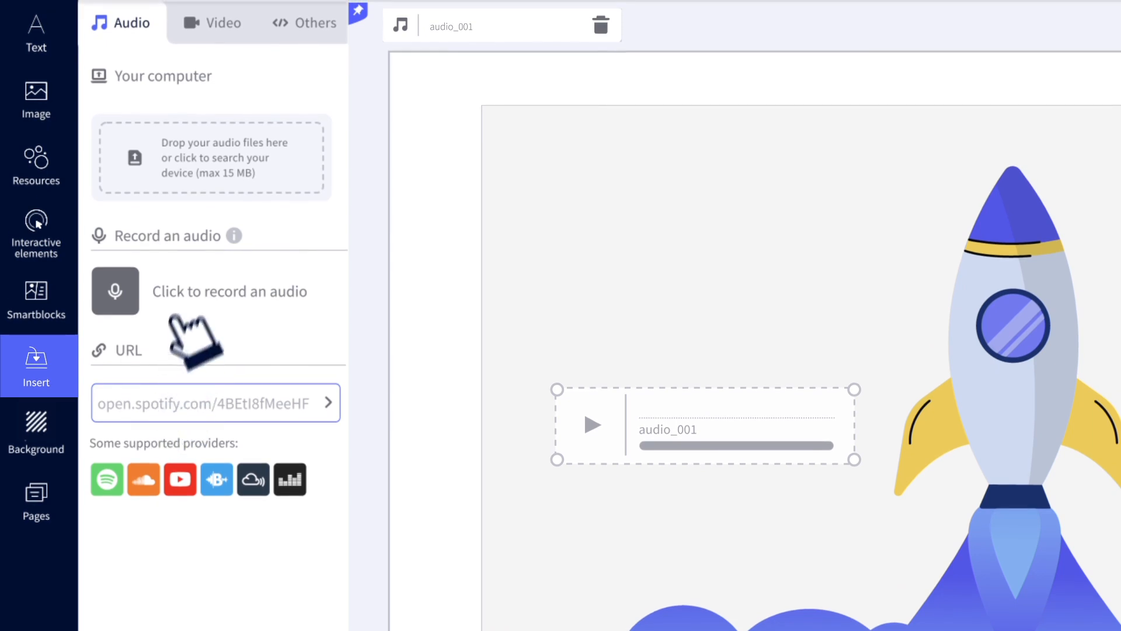
pyautogui.click(221, 22)
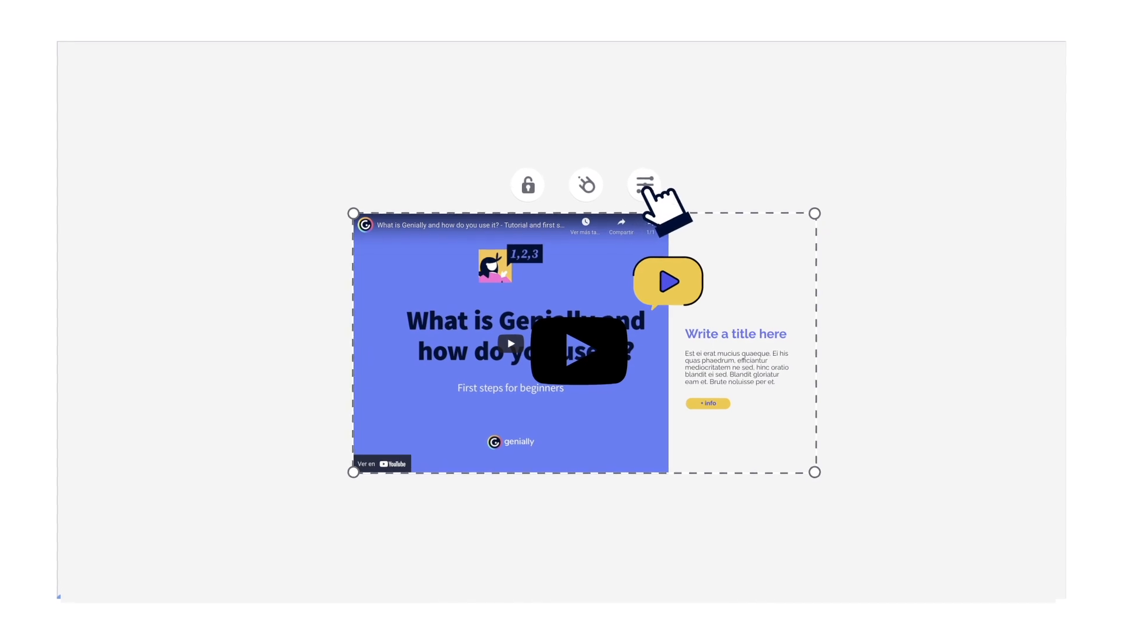
# - Set the embedded YouTube video to autoplay, loop and play muted
pyautogui.click(642, 184)
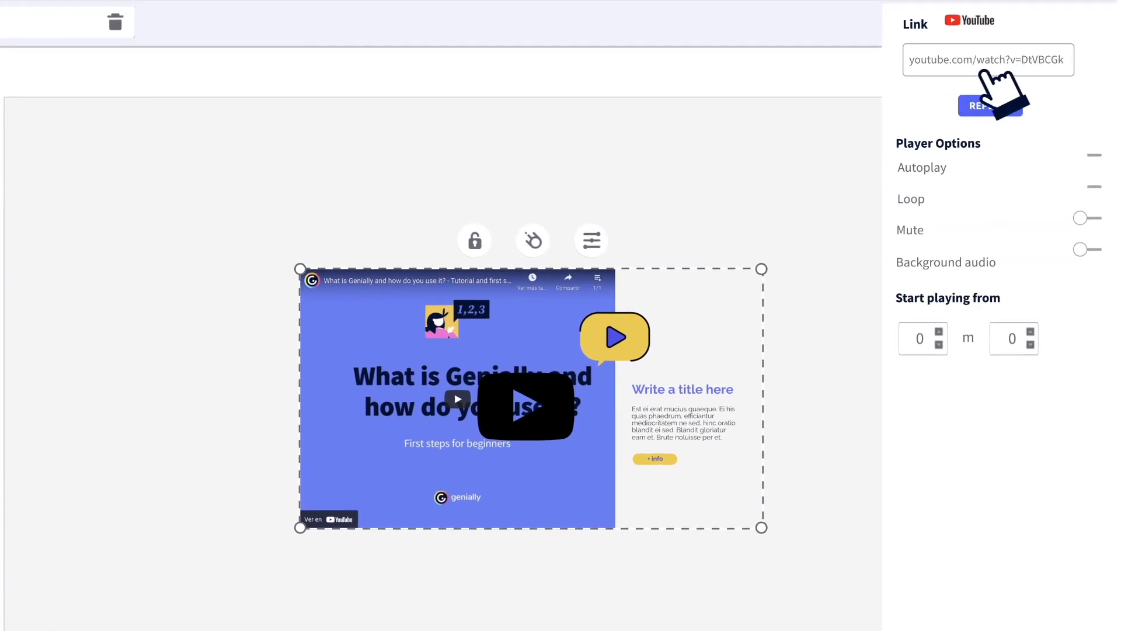
pyautogui.moveTo(1038, 121)
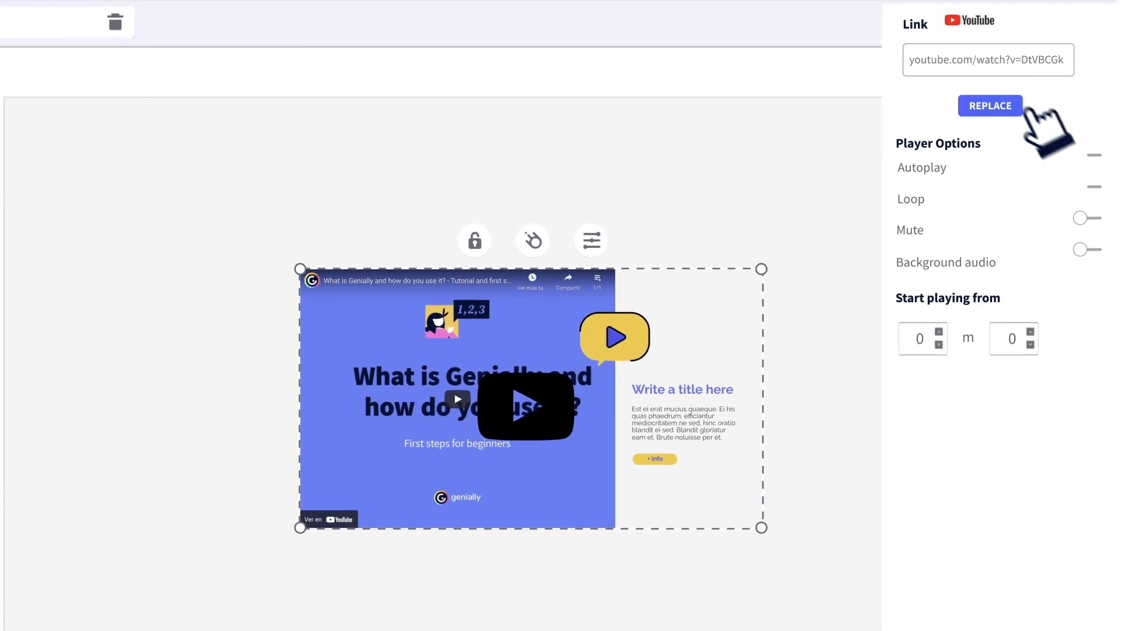
pyautogui.click(1094, 154)
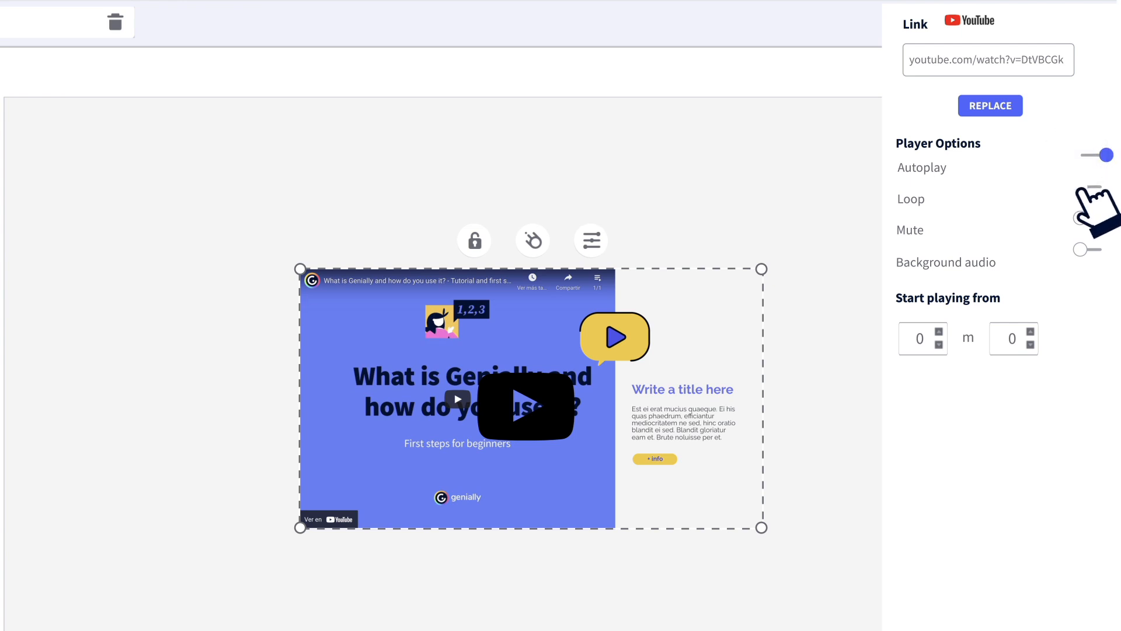
pyautogui.click(1090, 187)
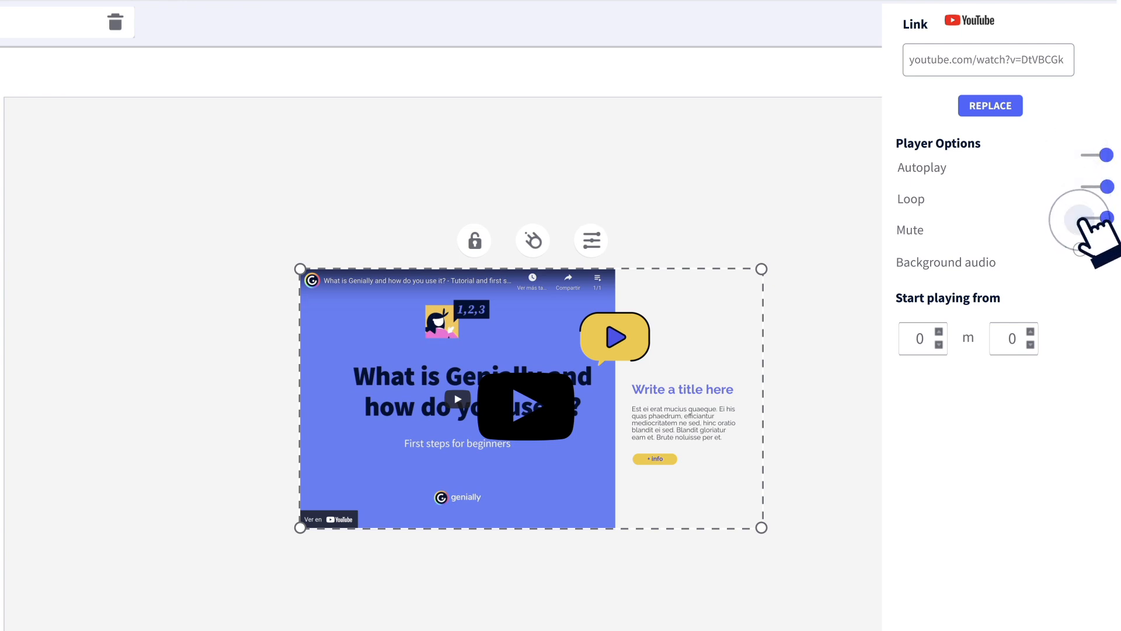
pyautogui.click(1095, 217)
pyautogui.write('5')
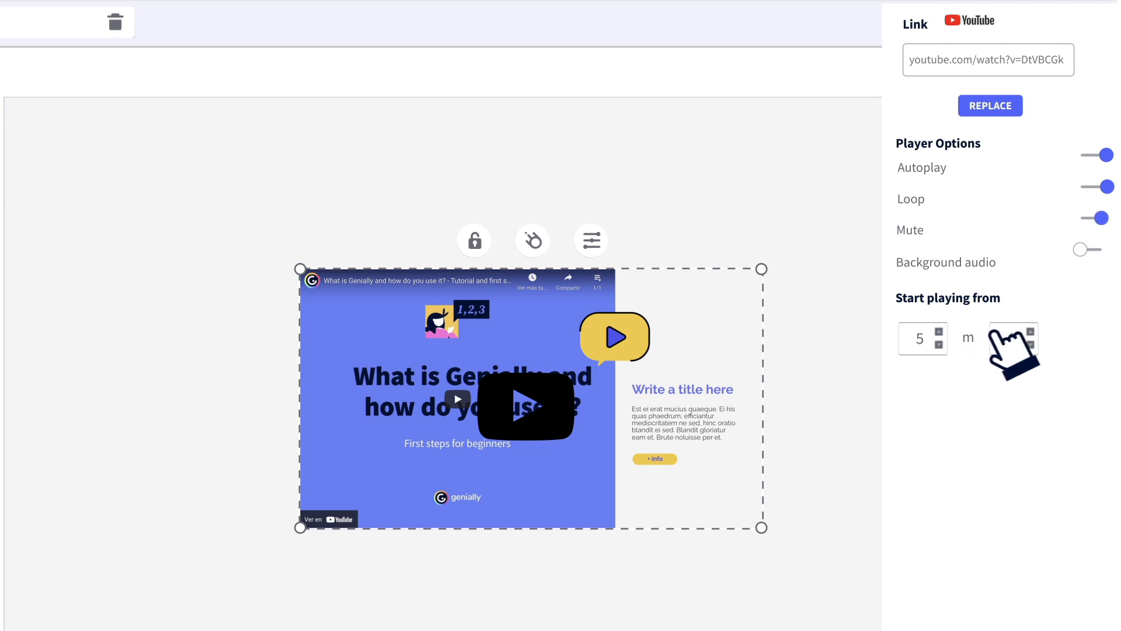
# - Set the video's start time to 5 minutes 6 seconds
pyautogui.click(1028, 332)
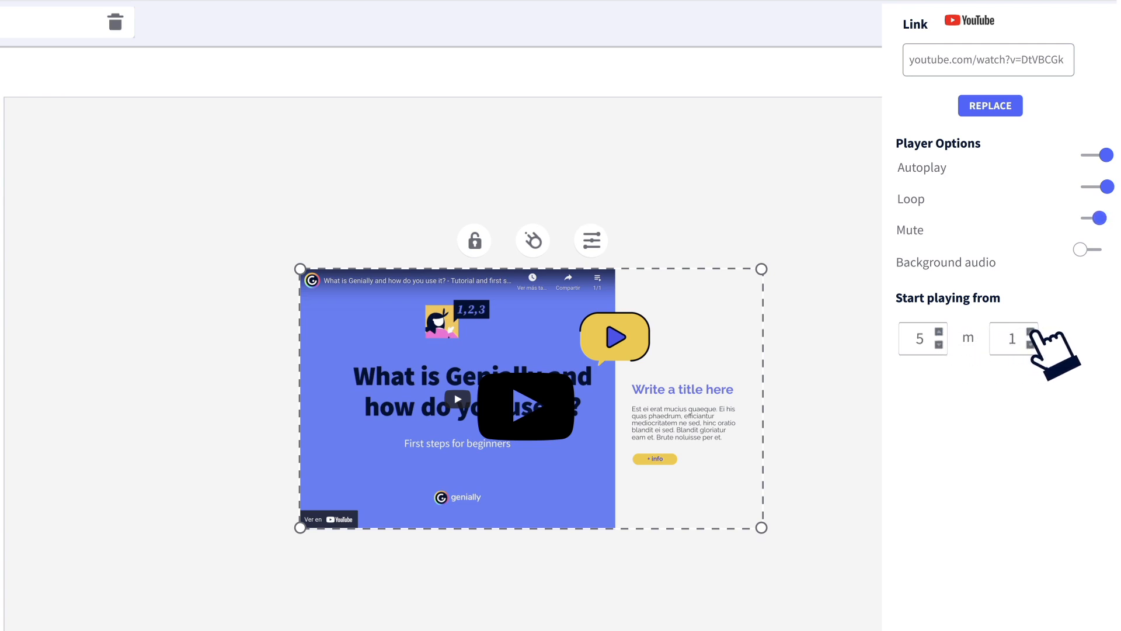
pyautogui.click(1031, 333)
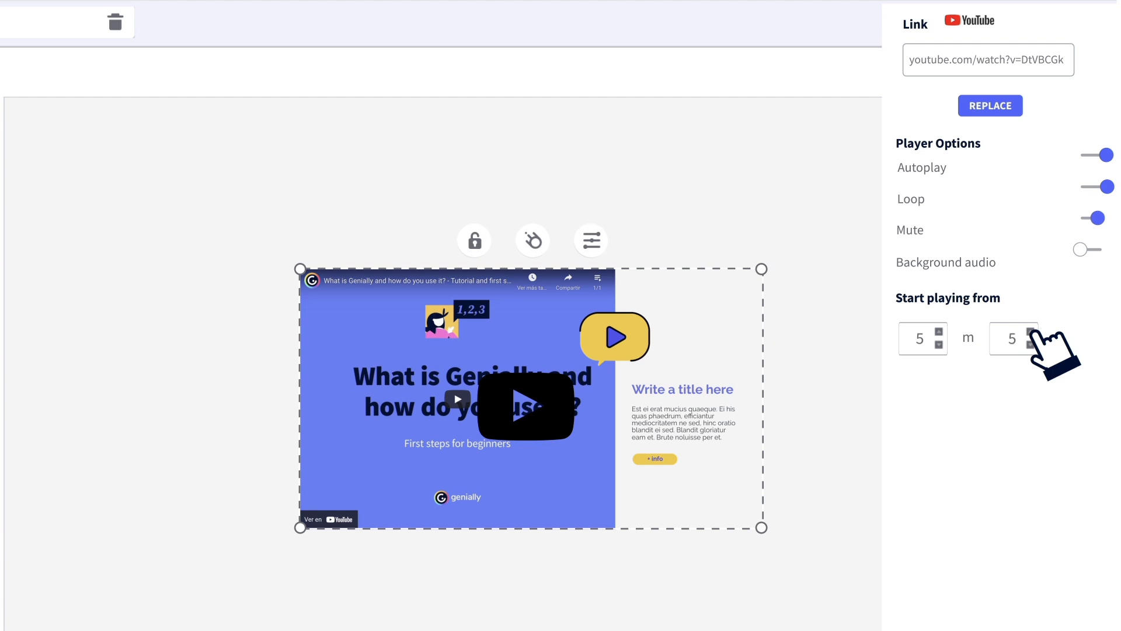
pyautogui.click(1028, 333)
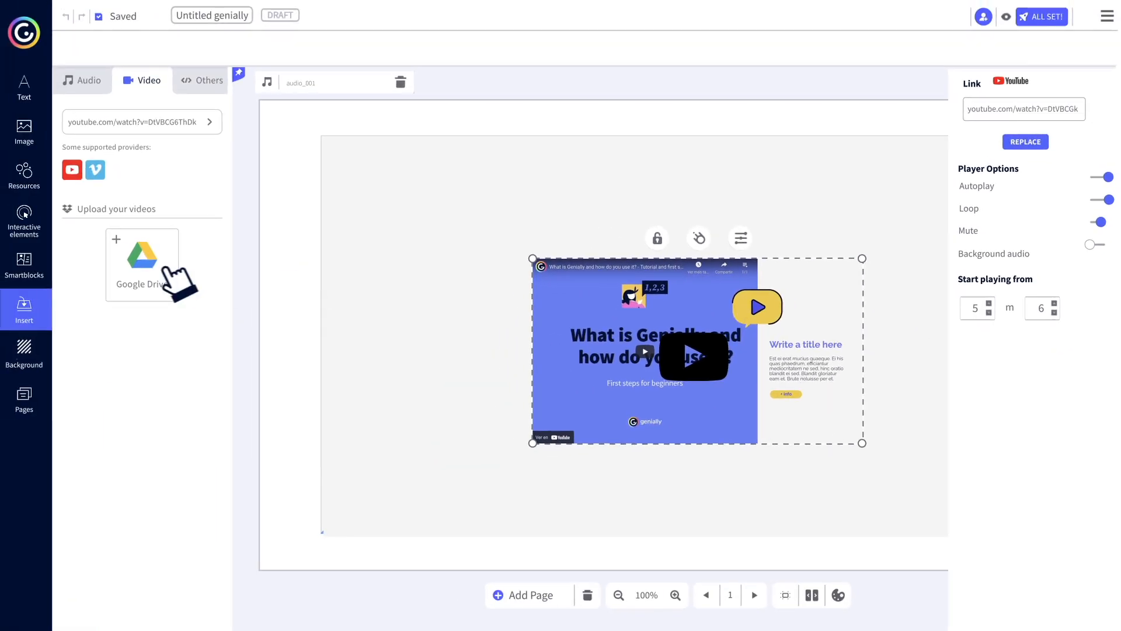
pyautogui.click(142, 257)
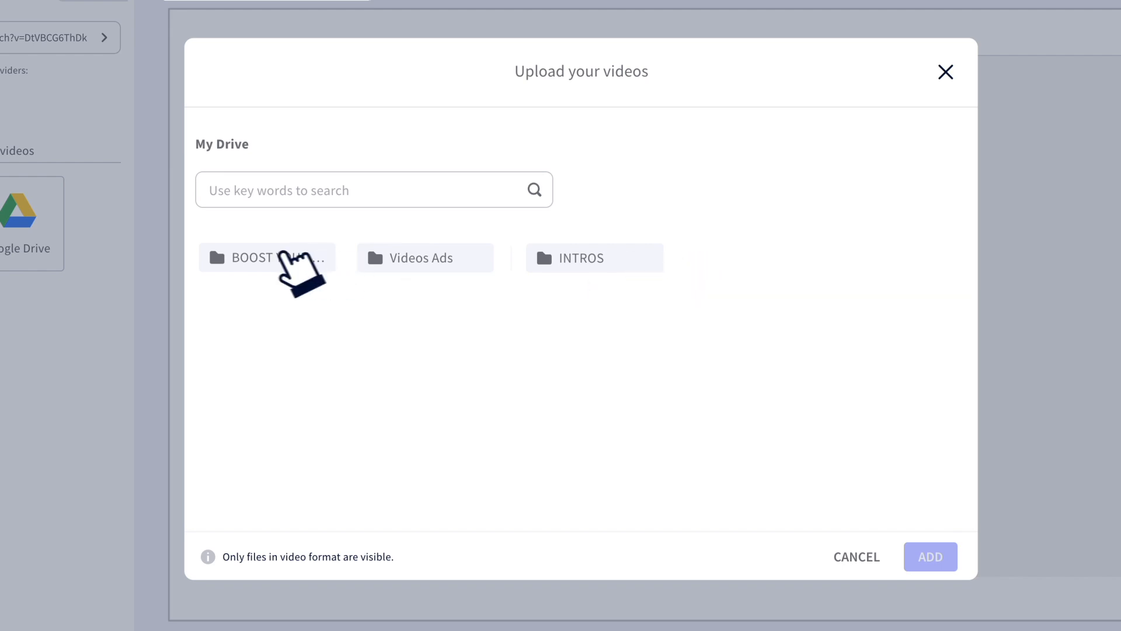
pyautogui.moveTo(286, 275)
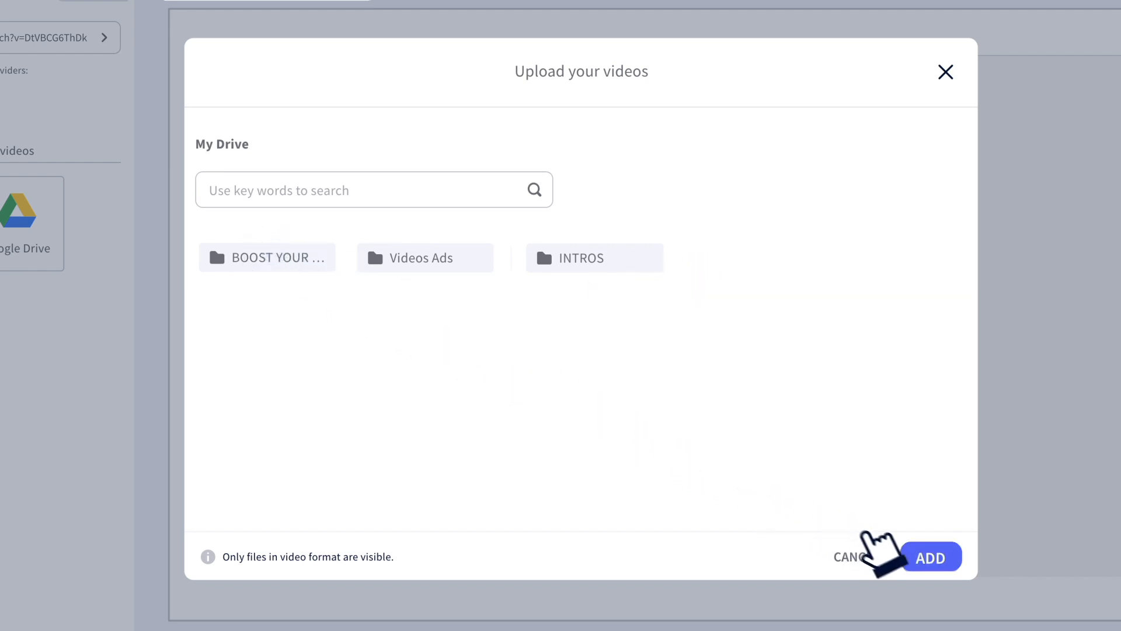
pyautogui.click(929, 556)
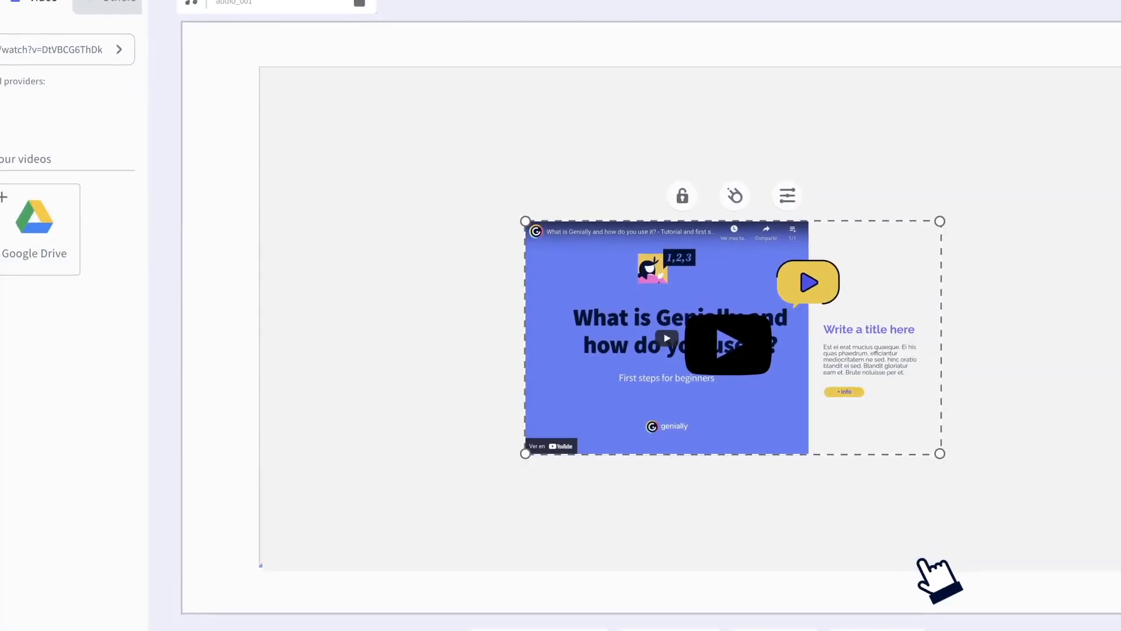